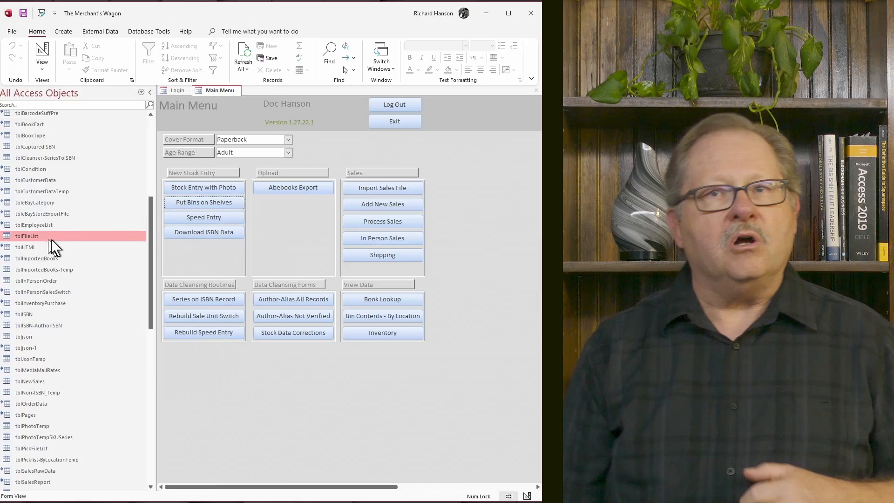
{"action": "mouse_move", "coordinate": [54, 245]}
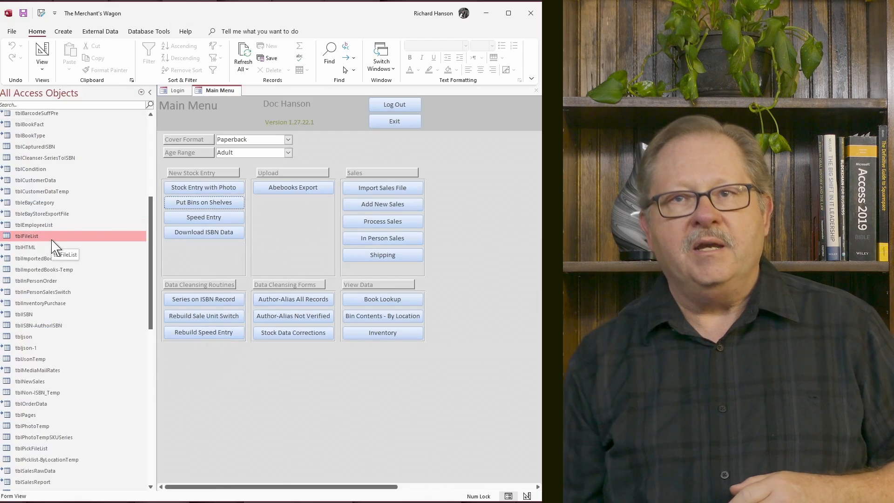
Step: Show the Main Menu form in Design View with the Rebuild Speed Entry button's events
{"action": "double_click", "coordinate": [26, 236]}
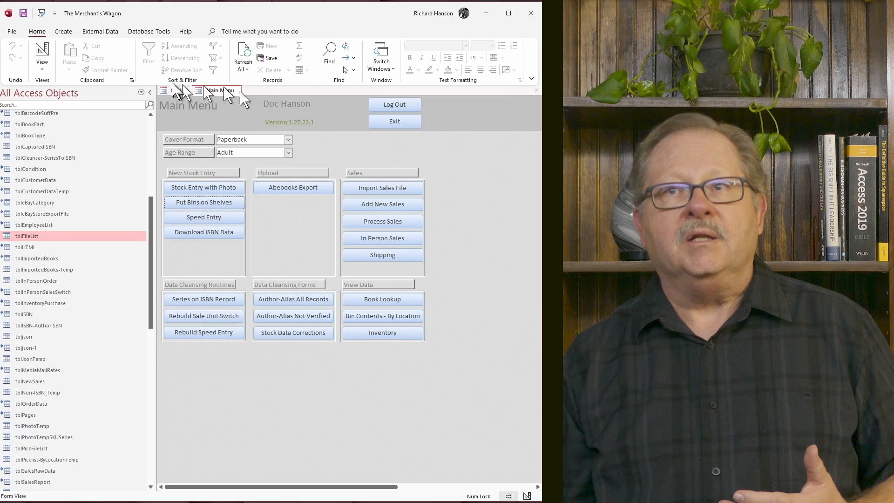
{"action": "left_click", "coordinate": [140, 92]}
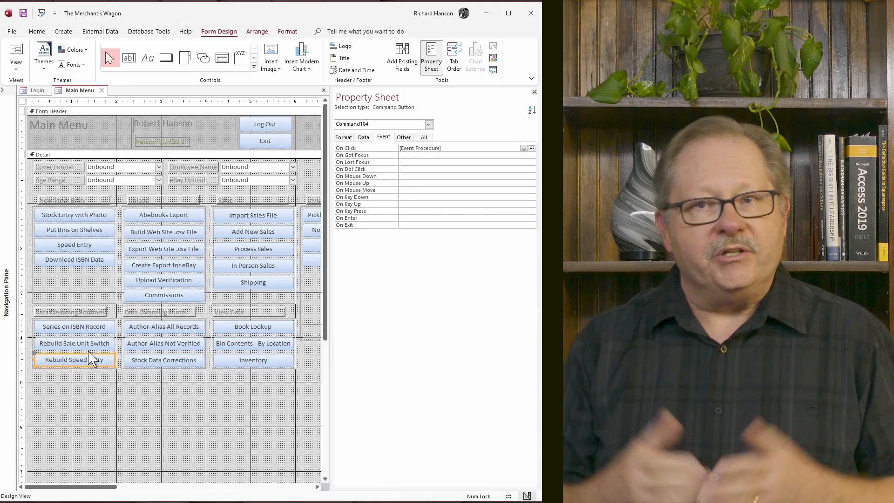
{"action": "mouse_move", "coordinate": [360, 289]}
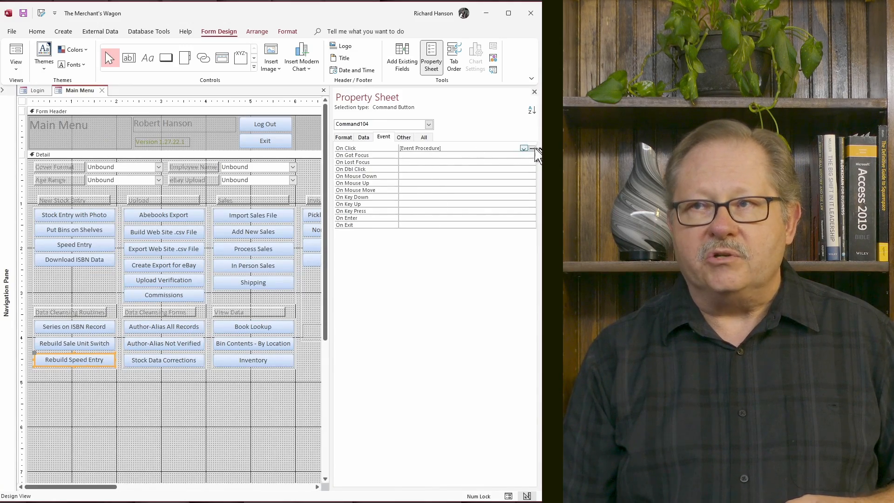
Step: Display the Command104_Click procedure that adds ISBN IDs to tblFileList
{"action": "left_click", "coordinate": [531, 148]}
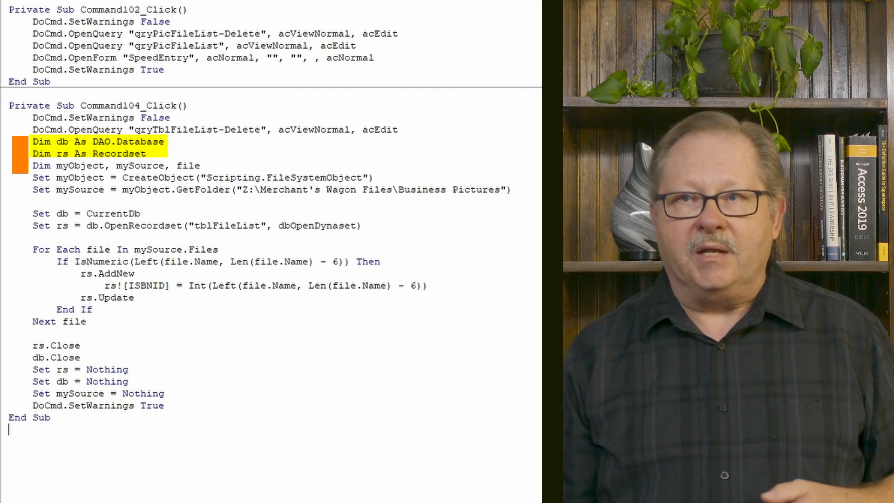
{"action": "left_click", "coordinate": [120, 166]}
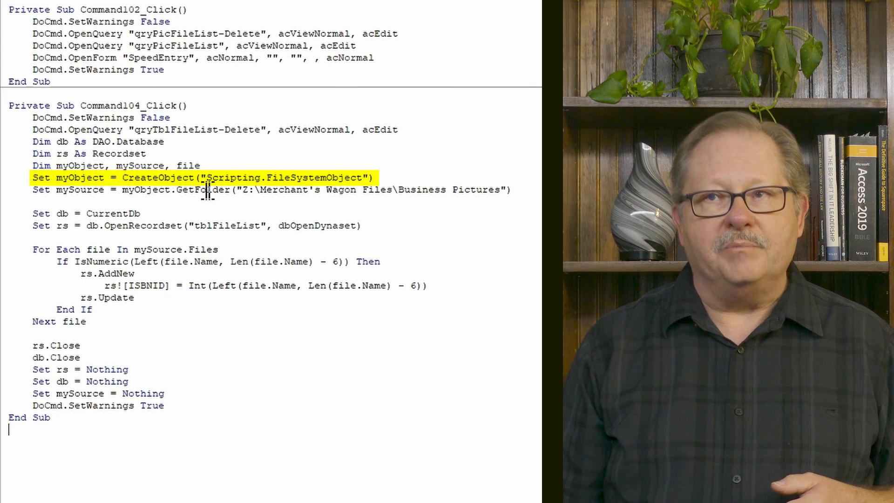
{"action": "mouse_move", "coordinate": [317, 190]}
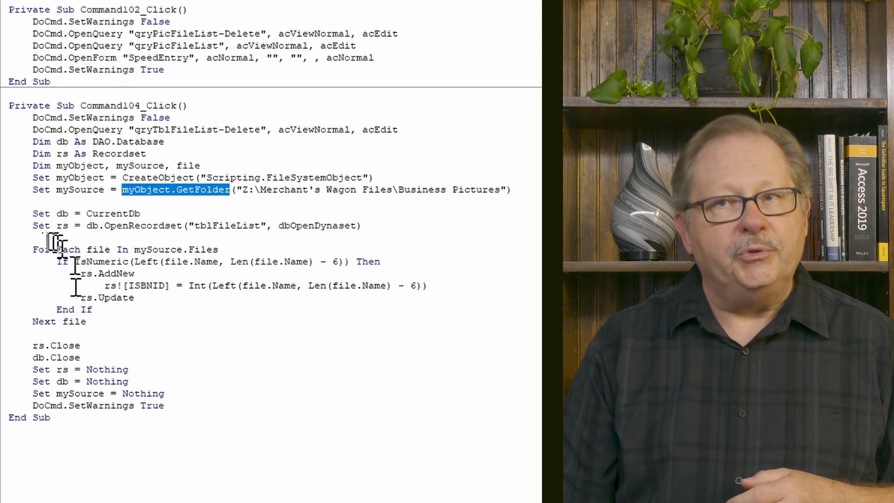
{"action": "mouse_move", "coordinate": [166, 354]}
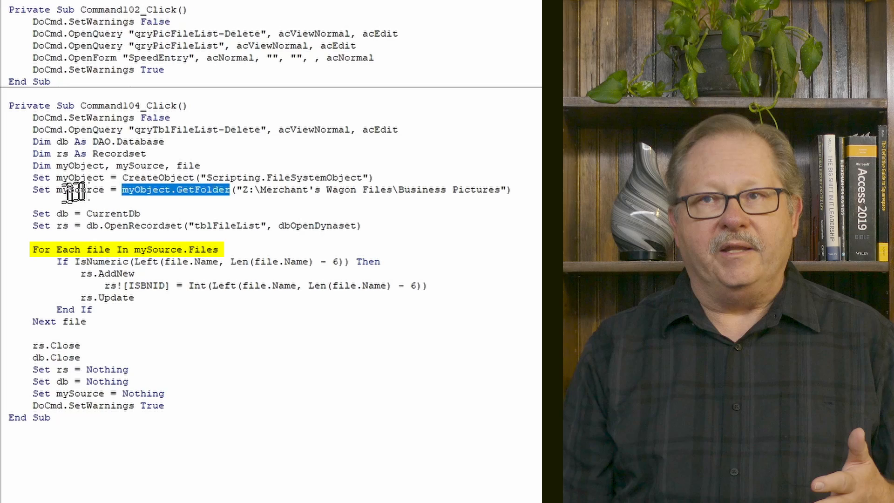
{"action": "mouse_move", "coordinate": [223, 199]}
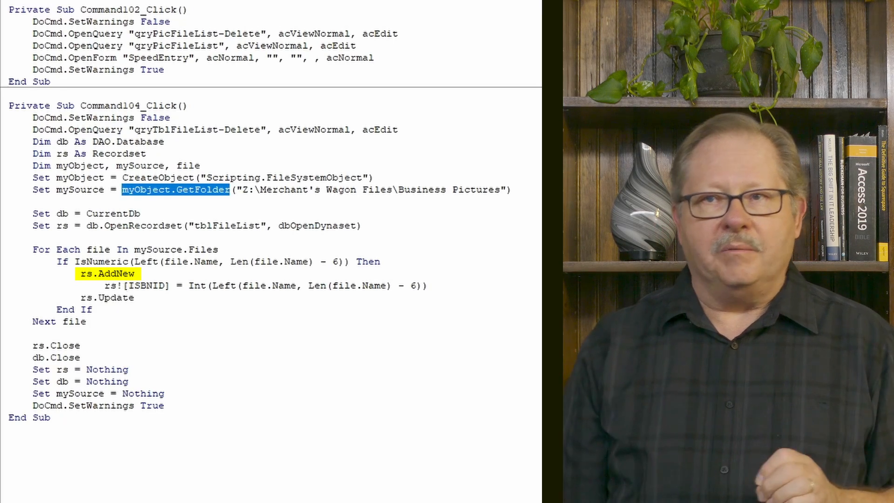
{"action": "mouse_move", "coordinate": [149, 300]}
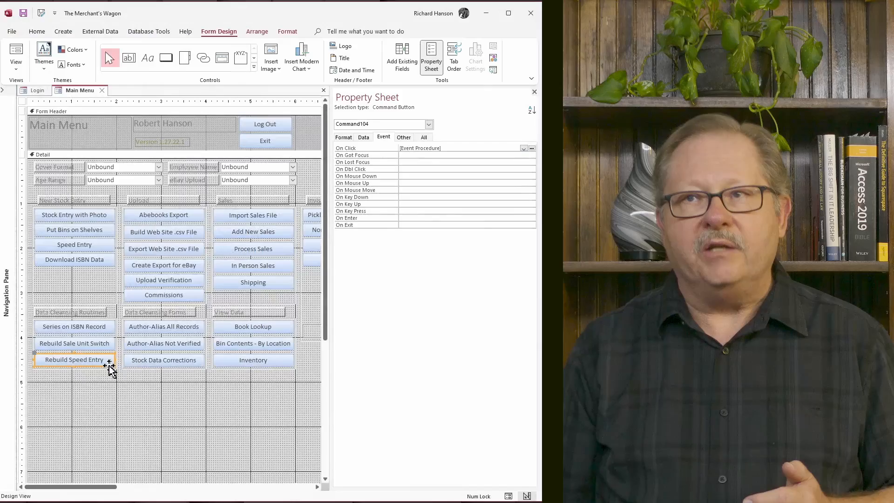
{"action": "mouse_move", "coordinate": [530, 100]}
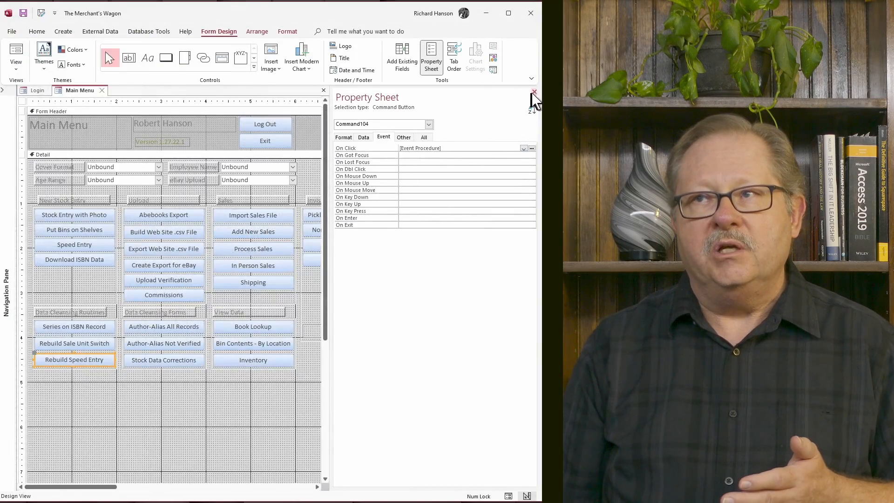
Step: Return Main Menu to Form View and view tblFileList's ID and ISBNID records
{"action": "left_click", "coordinate": [534, 93]}
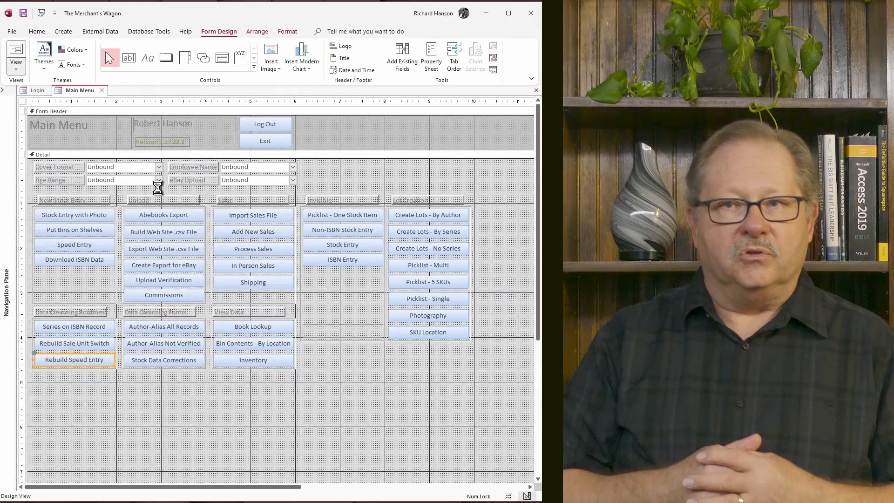
{"action": "left_click", "coordinate": [16, 55]}
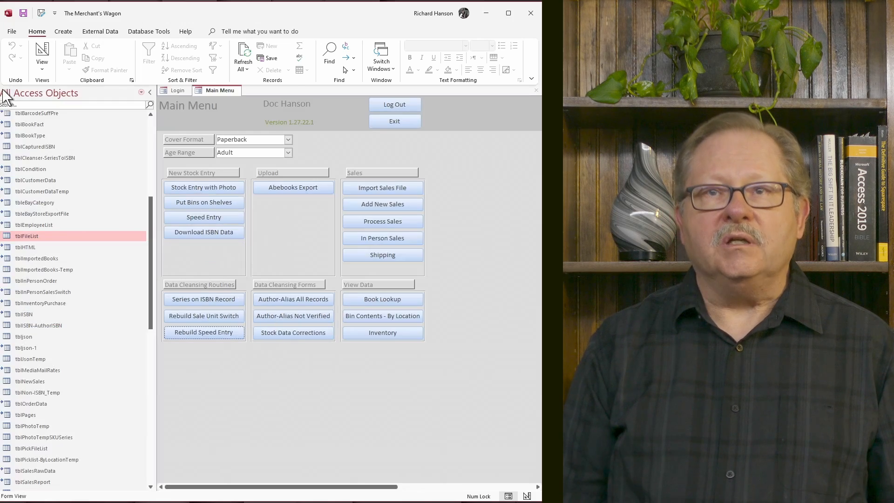
{"action": "double_click", "coordinate": [26, 236]}
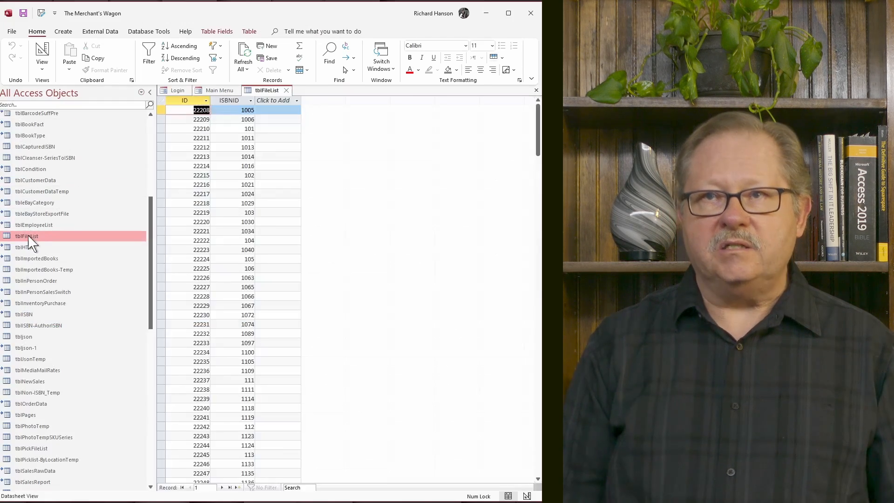